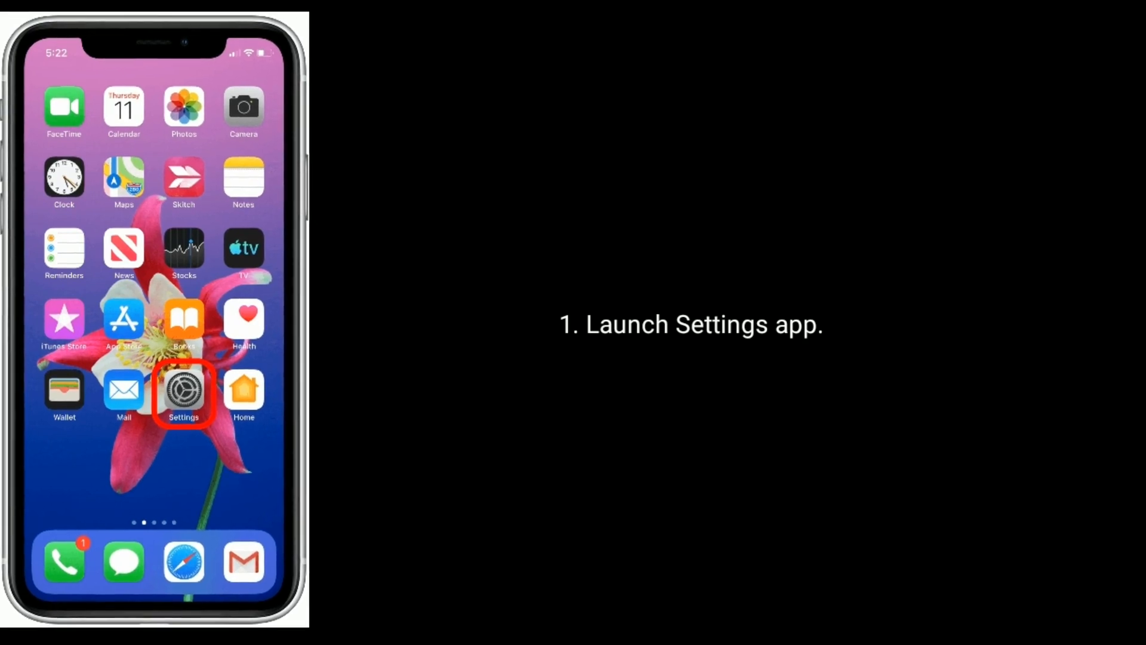
Step: Open the connected Wi-Fi network's details in Settings and find Configure DNS, set to Automatic
left_click(183, 390)
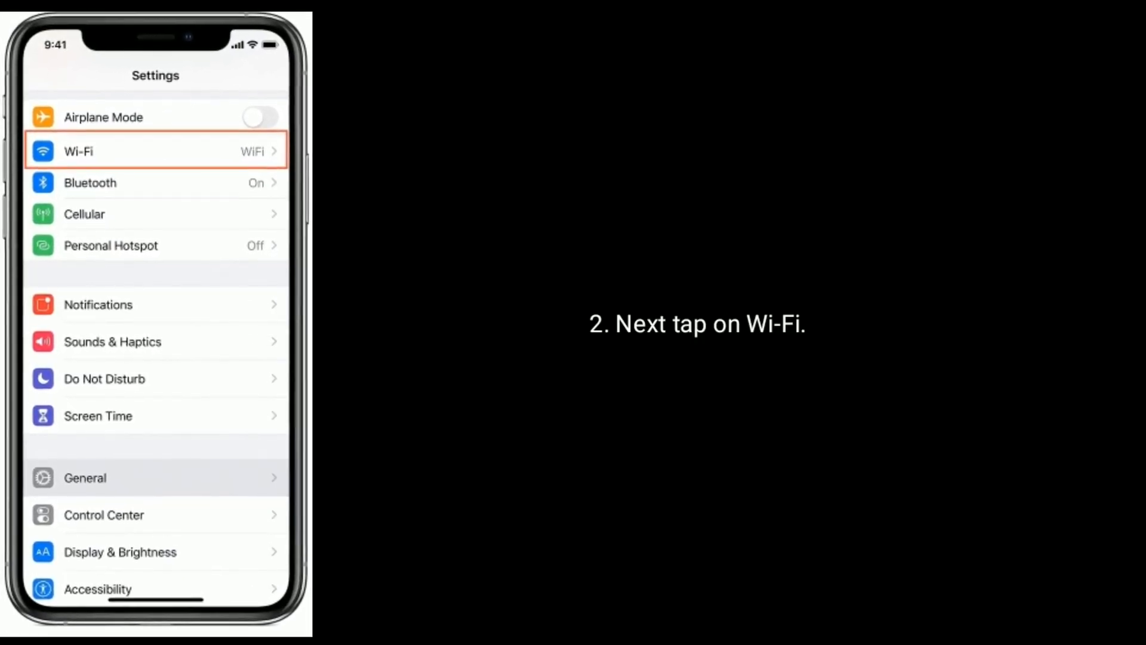
left_click(155, 150)
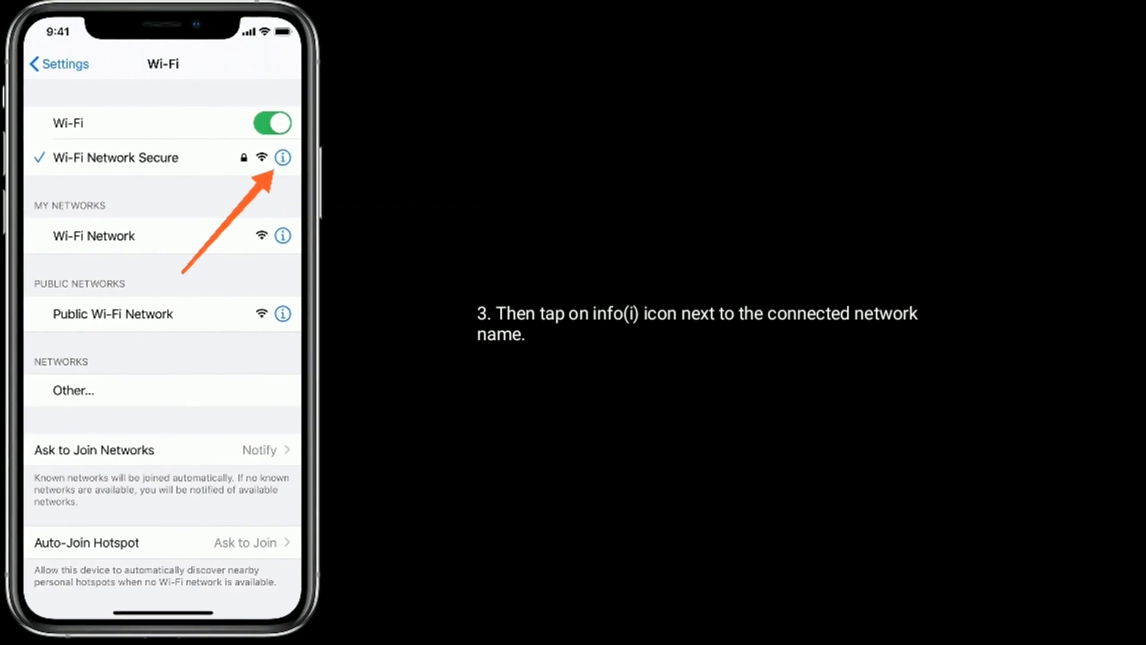
left_click(283, 157)
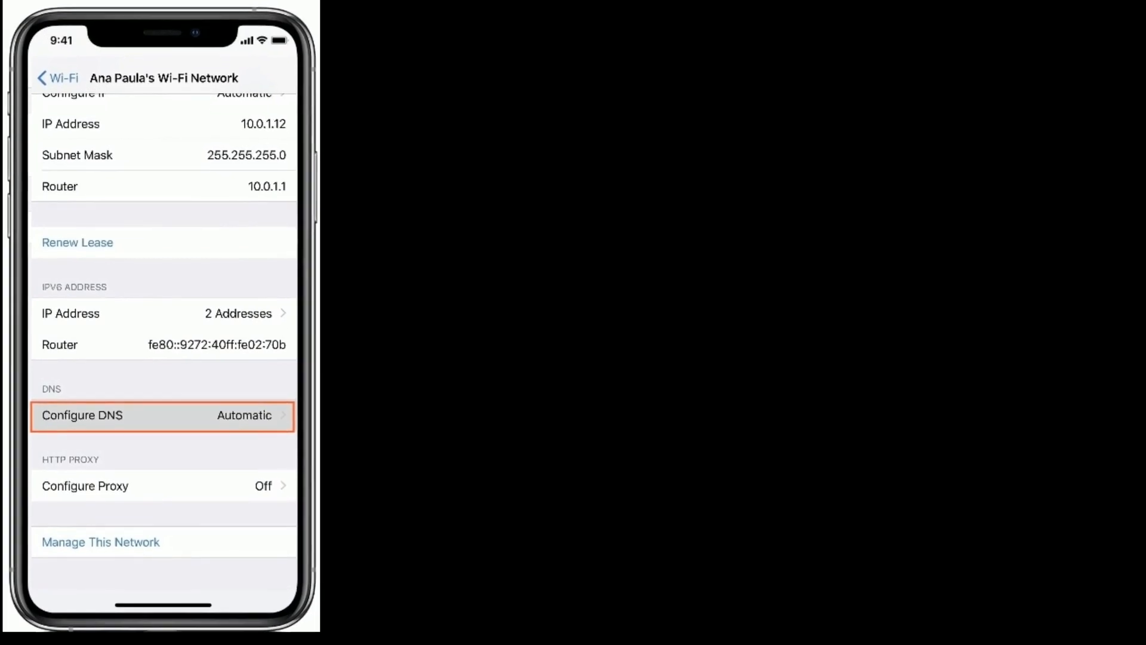
left_click(162, 416)
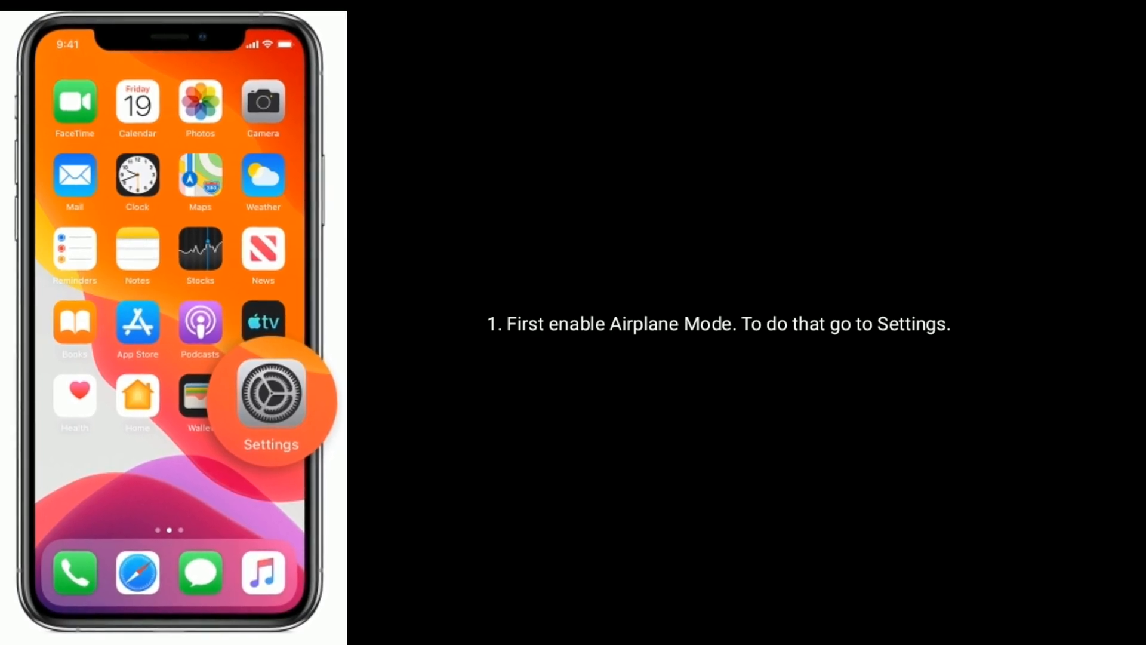
Step: Open Settings and switch the Airplane Mode toggle on
left_click(270, 397)
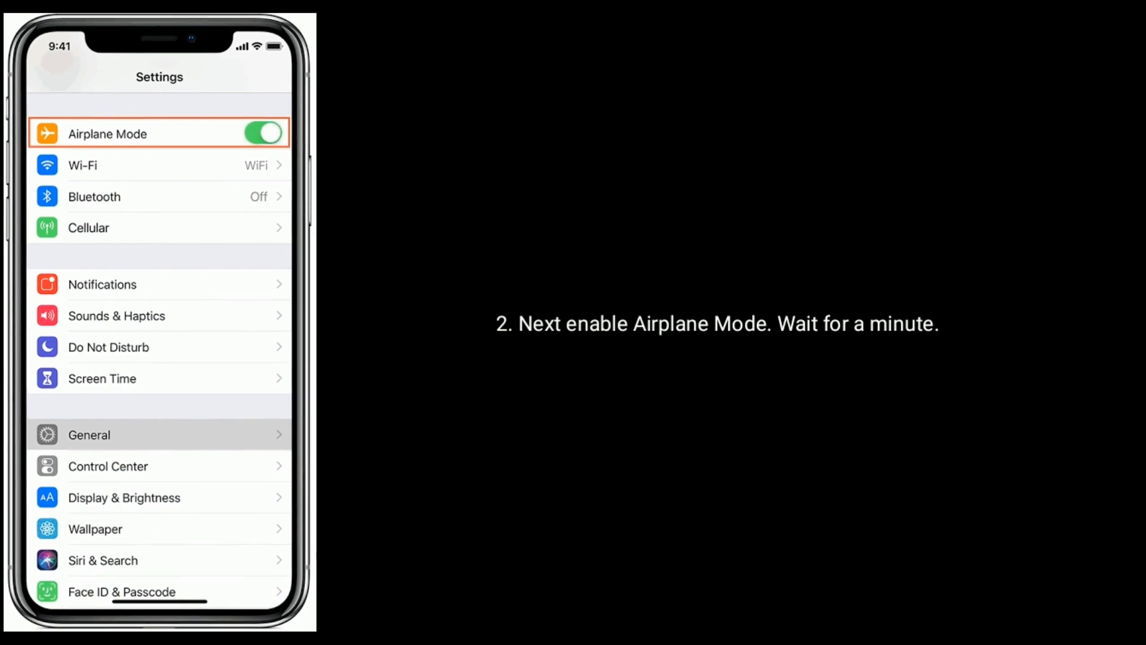
left_click(262, 133)
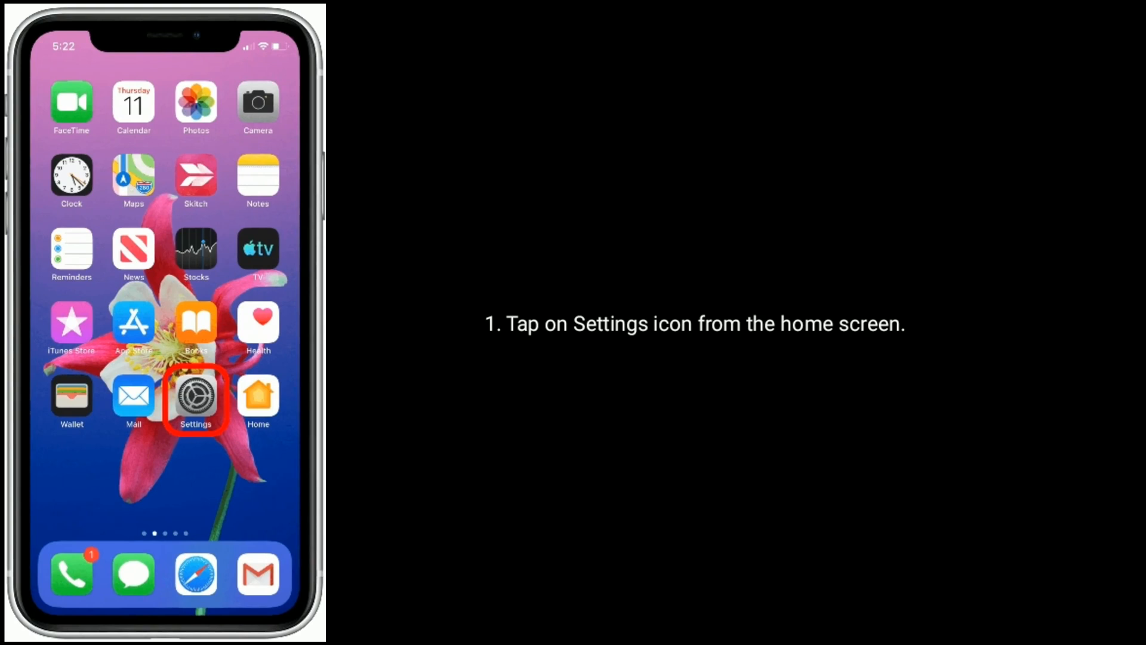
Step: Open Settings and locate Cellular in the main list
left_click(195, 401)
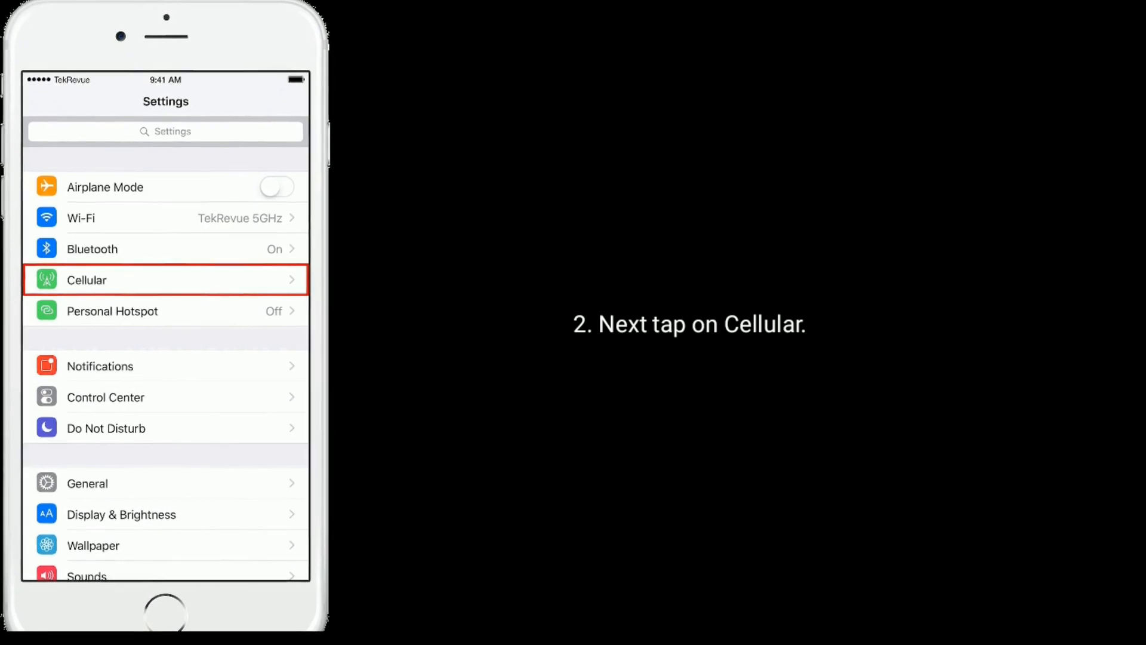
left_click(165, 279)
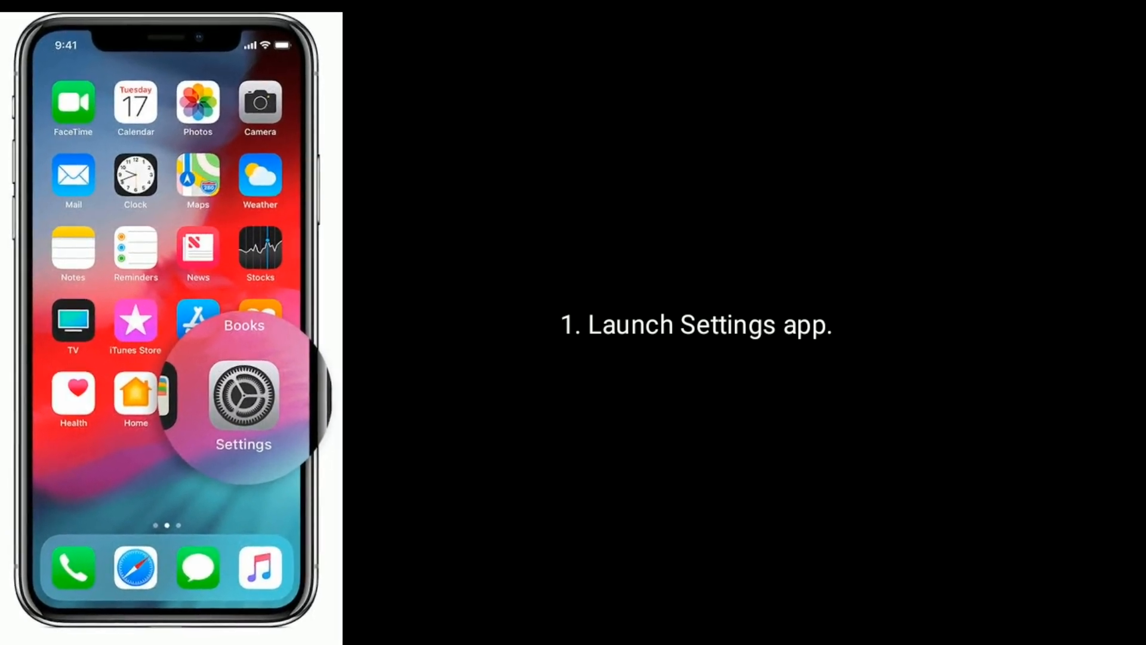
Step: Open FaceTime in Settings and switch the FaceTime toggle off
left_click(243, 404)
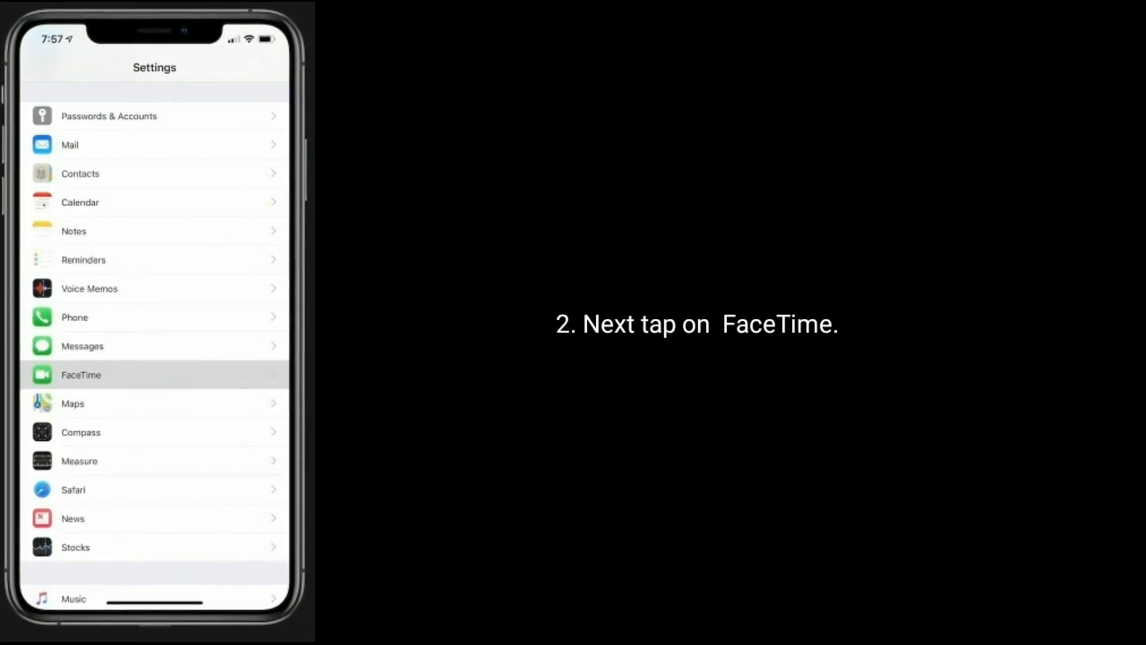
left_click(81, 374)
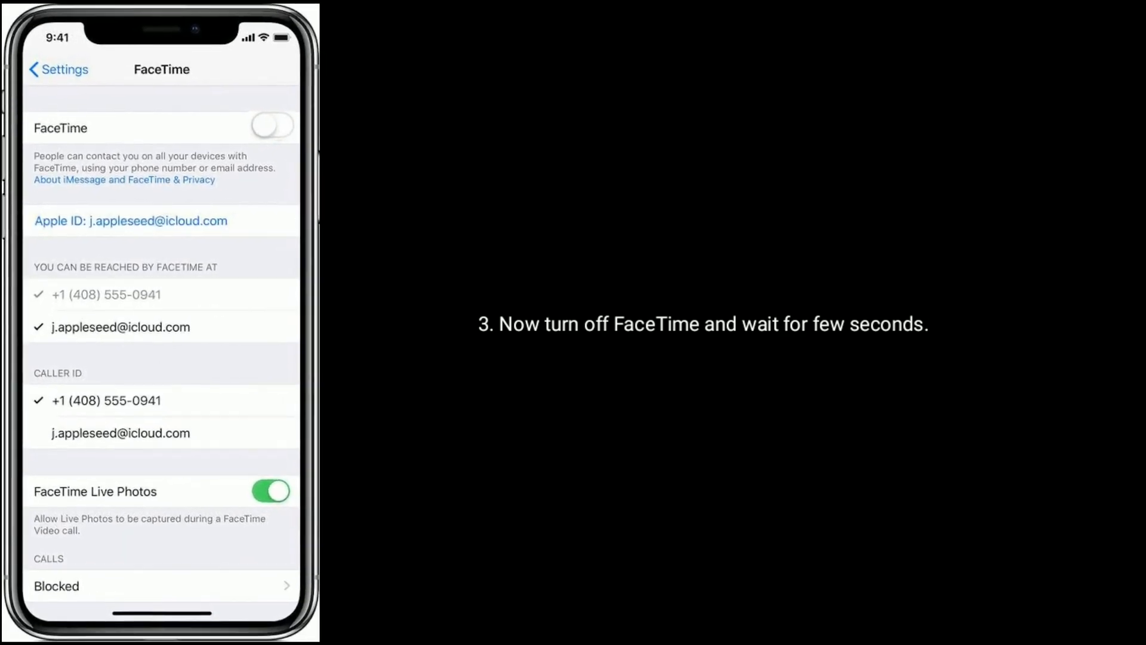
left_click(271, 124)
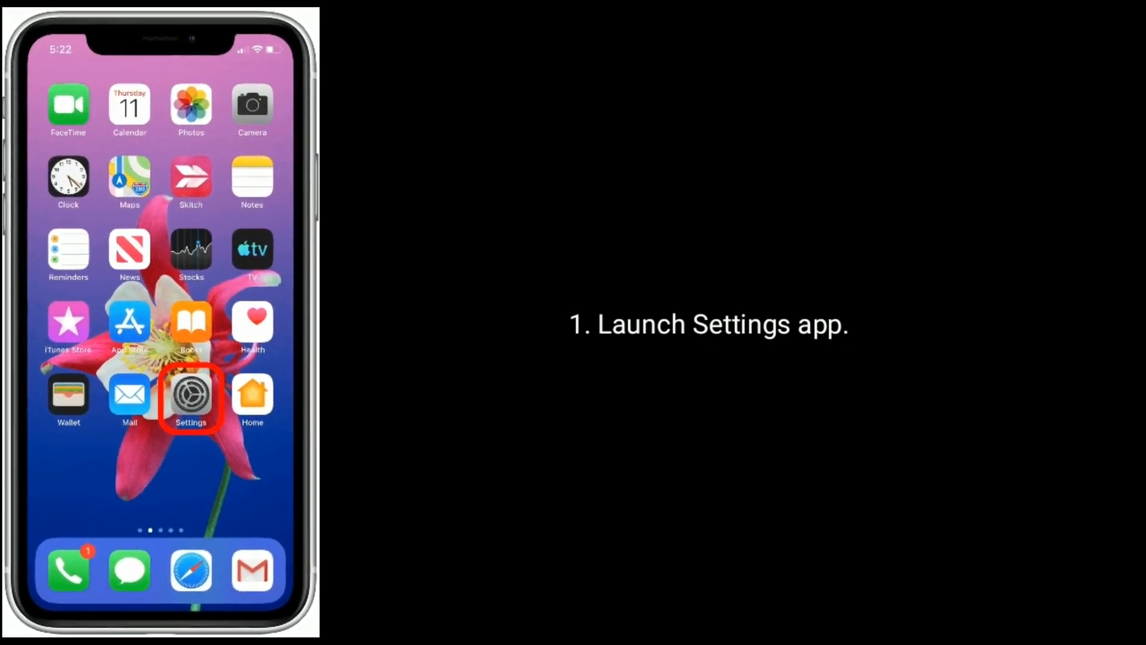
Step: Open General in Settings and locate Reset near the bottom
left_click(189, 397)
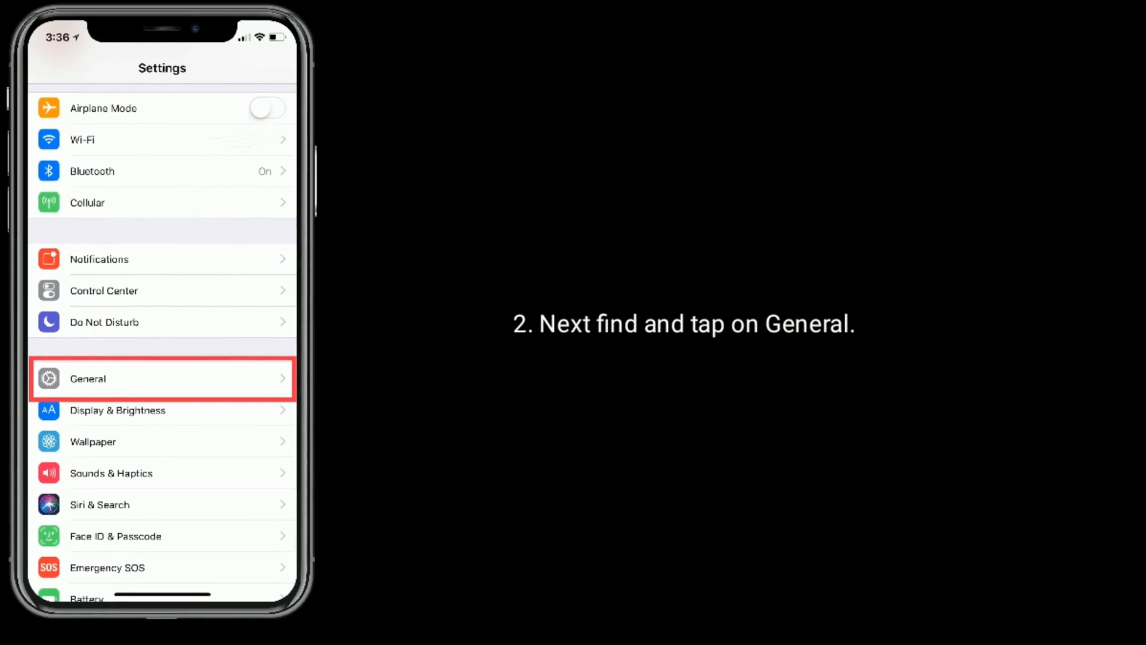
left_click(162, 378)
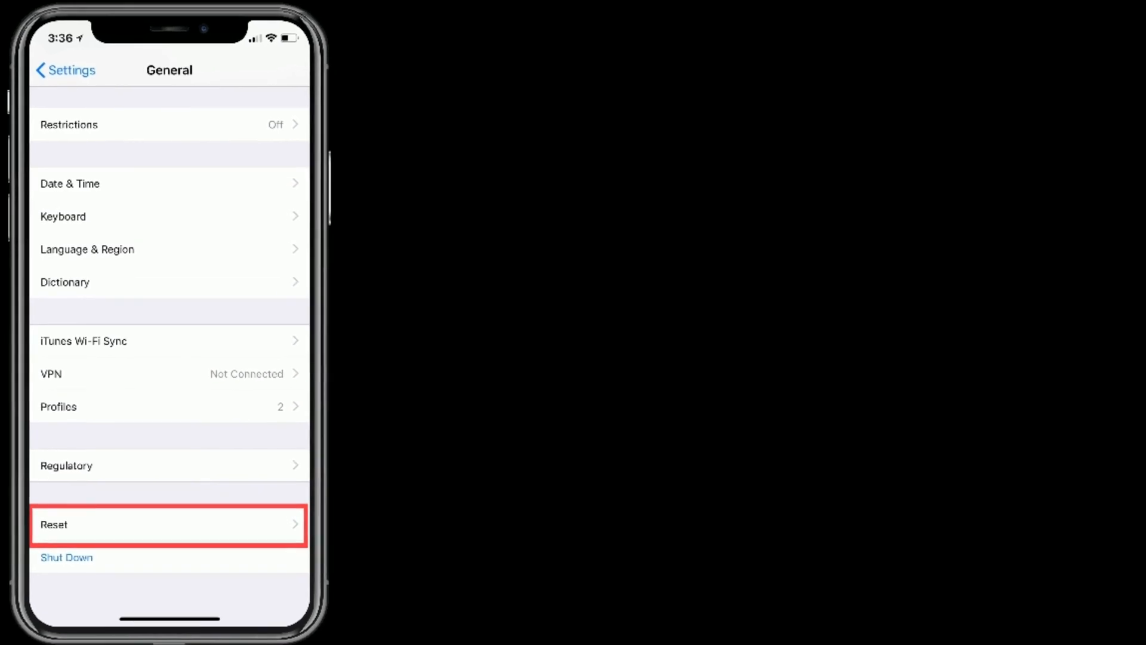
left_click(168, 525)
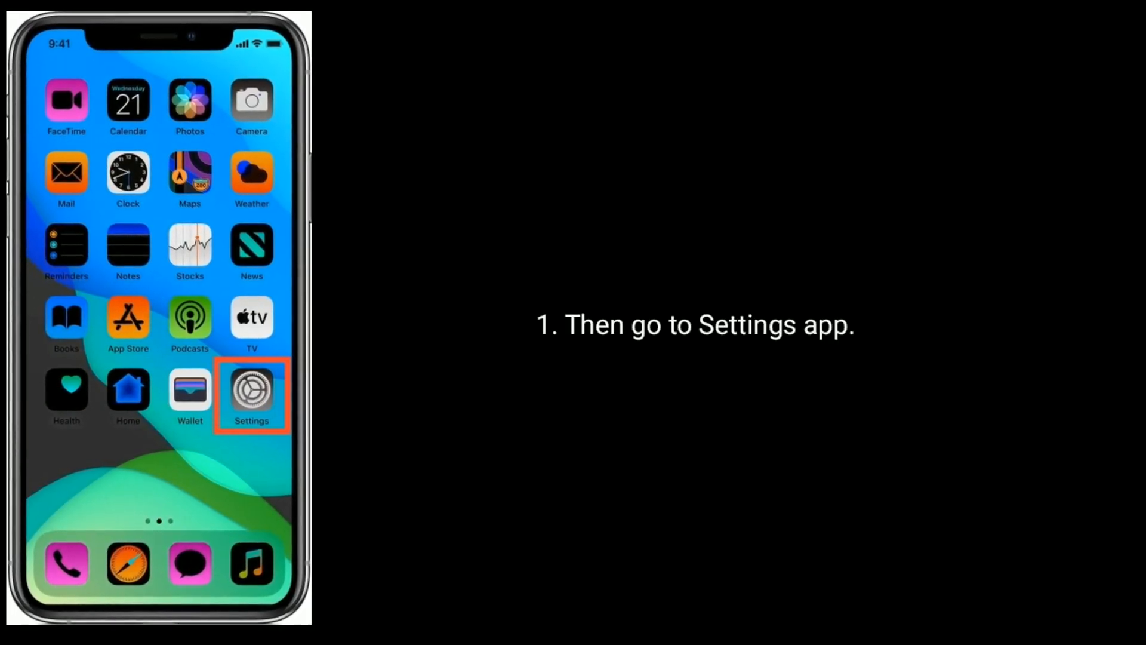
Step: Open Settings from the home screen and find General in the list
left_click(251, 389)
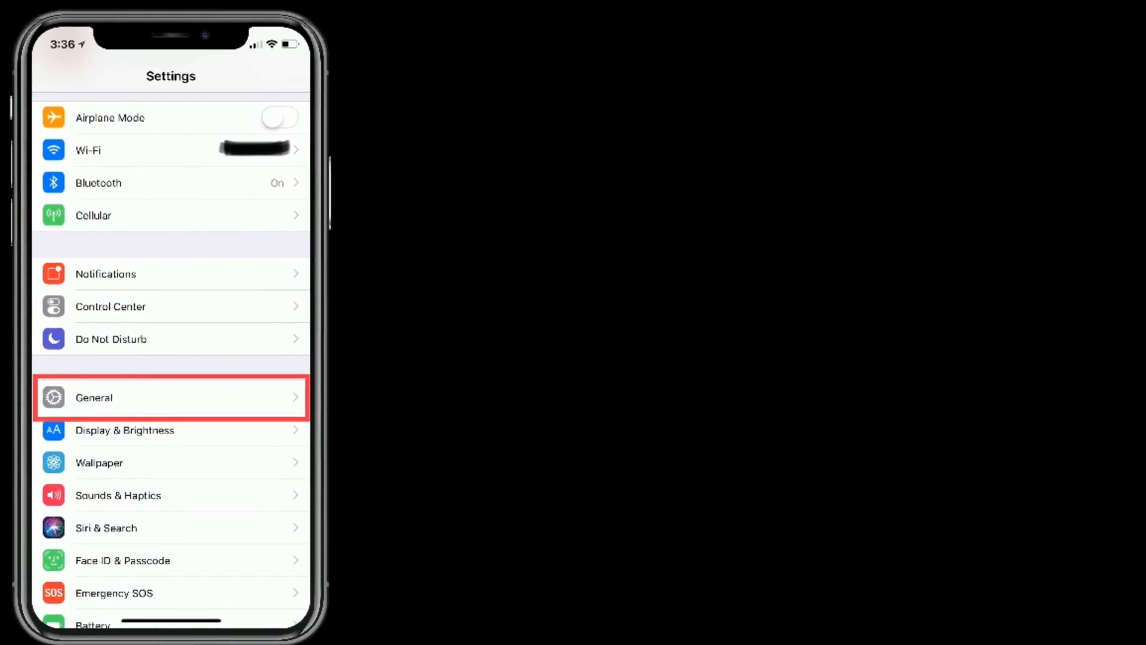
left_click(170, 397)
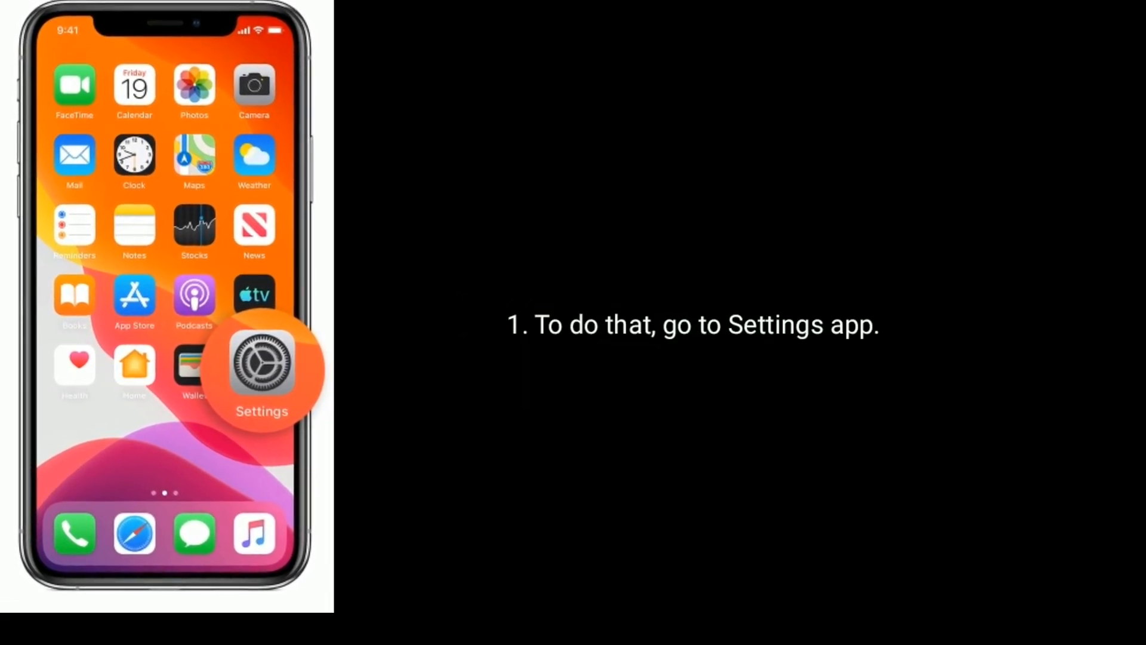
Step: Go to General > Date & Time and switch Set Automatically on
left_click(261, 368)
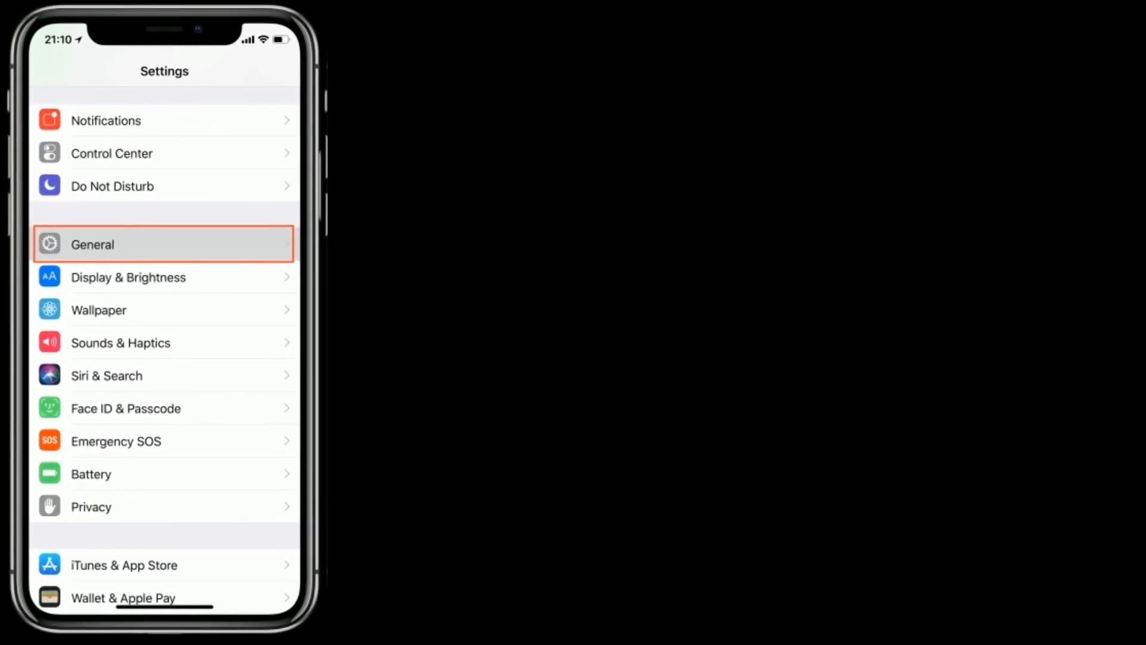
left_click(163, 244)
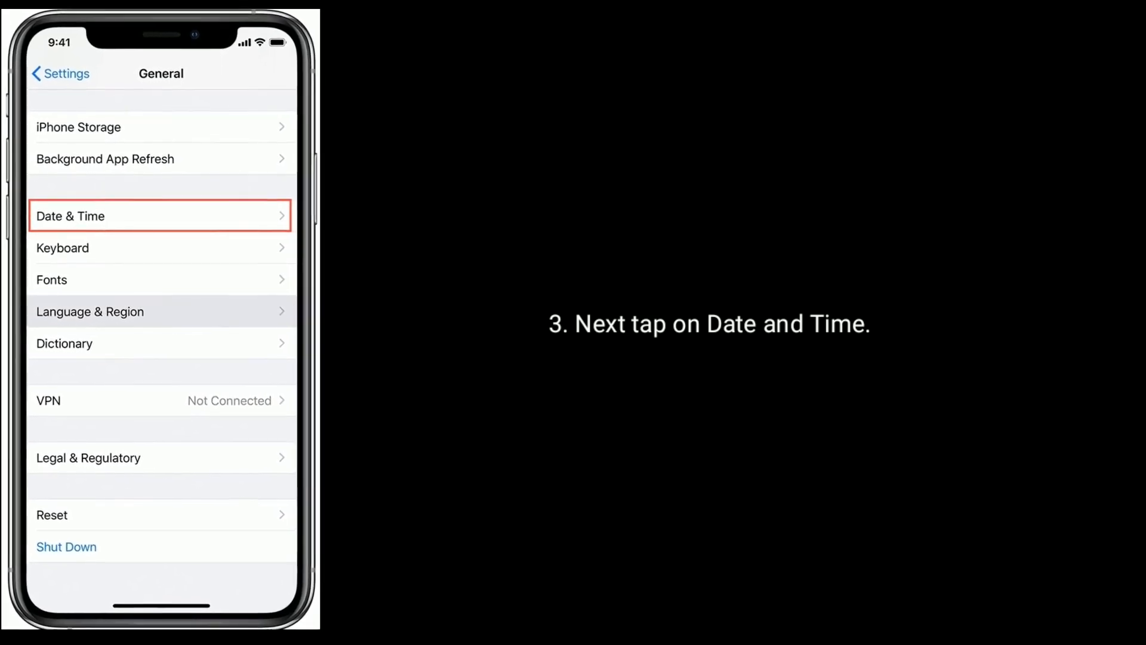
left_click(159, 215)
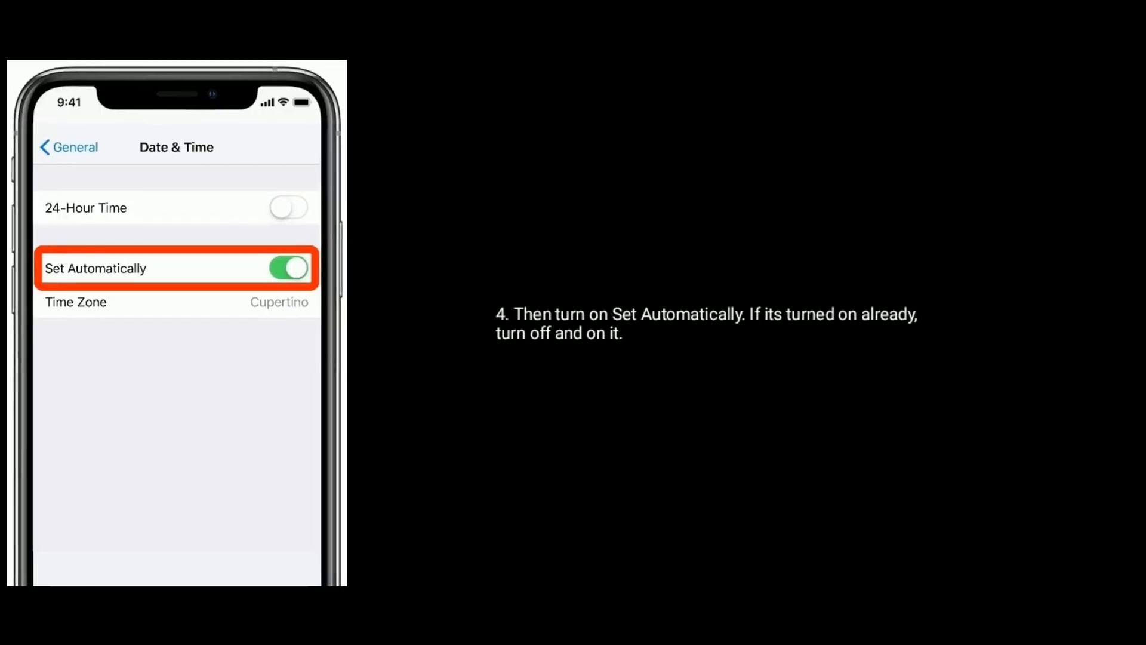